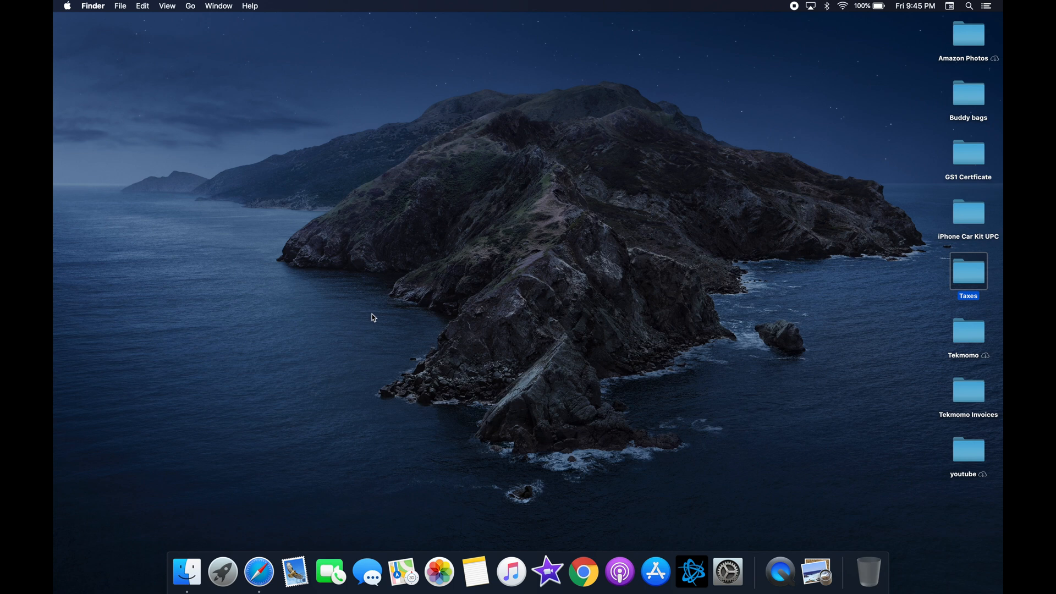
mouse_move(196, 547)
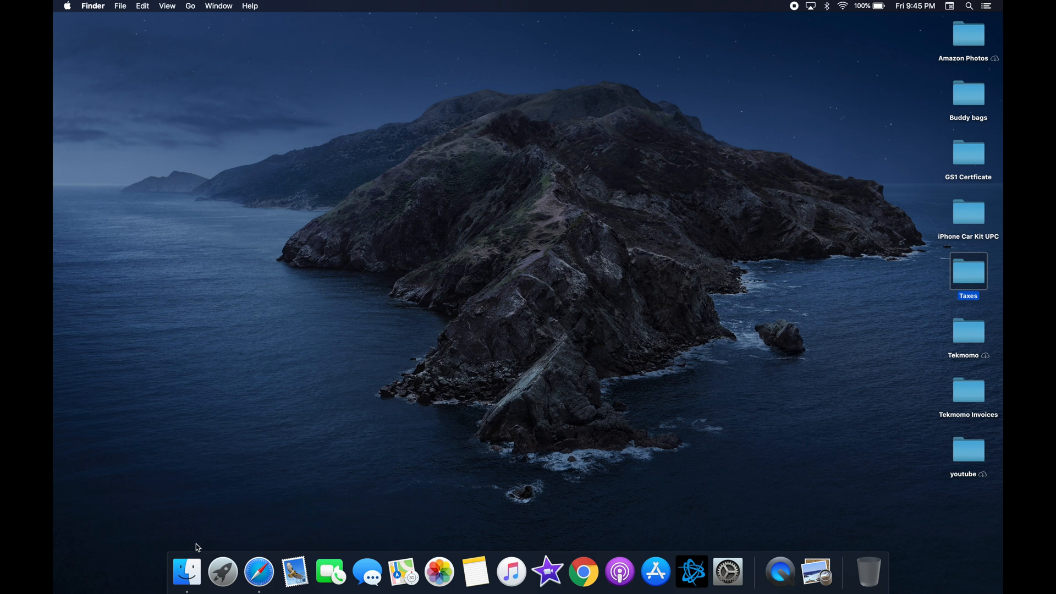
Show AirDrop in a Finder window with discovery by Everyone kept selected.
click(187, 572)
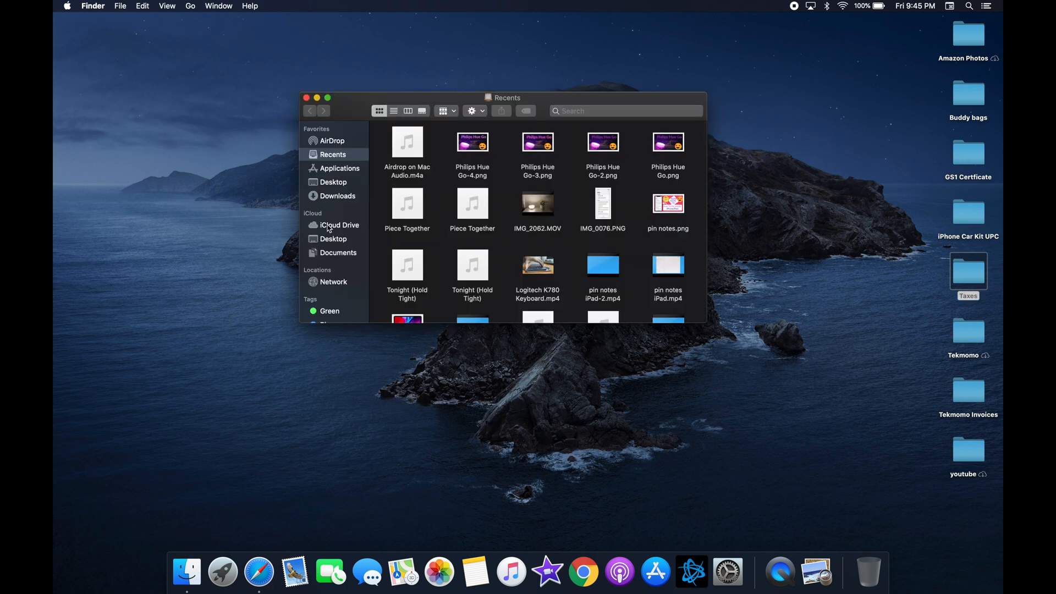
mouse_move(356, 147)
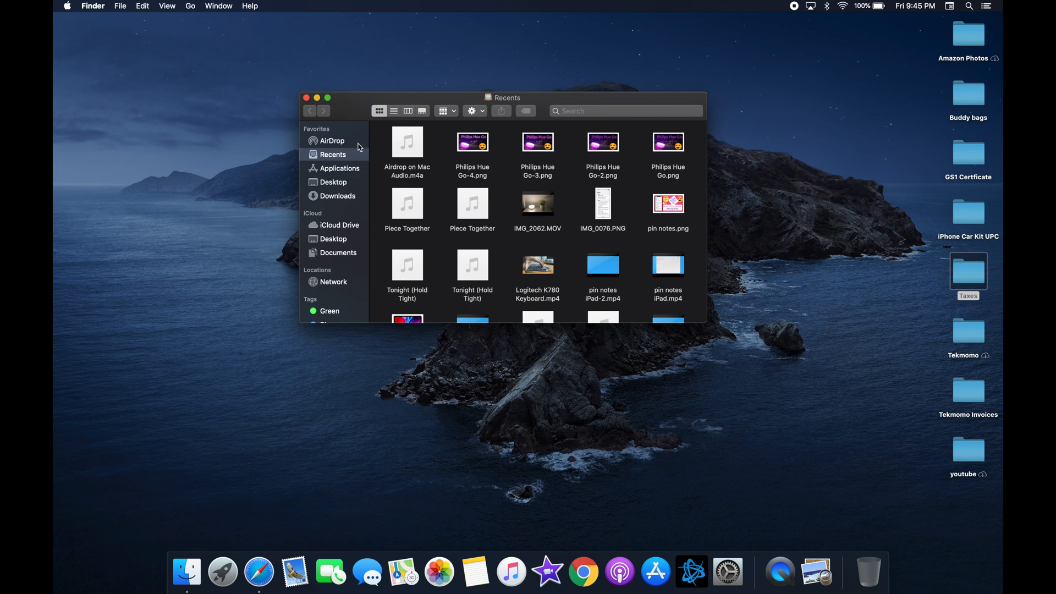
click(331, 140)
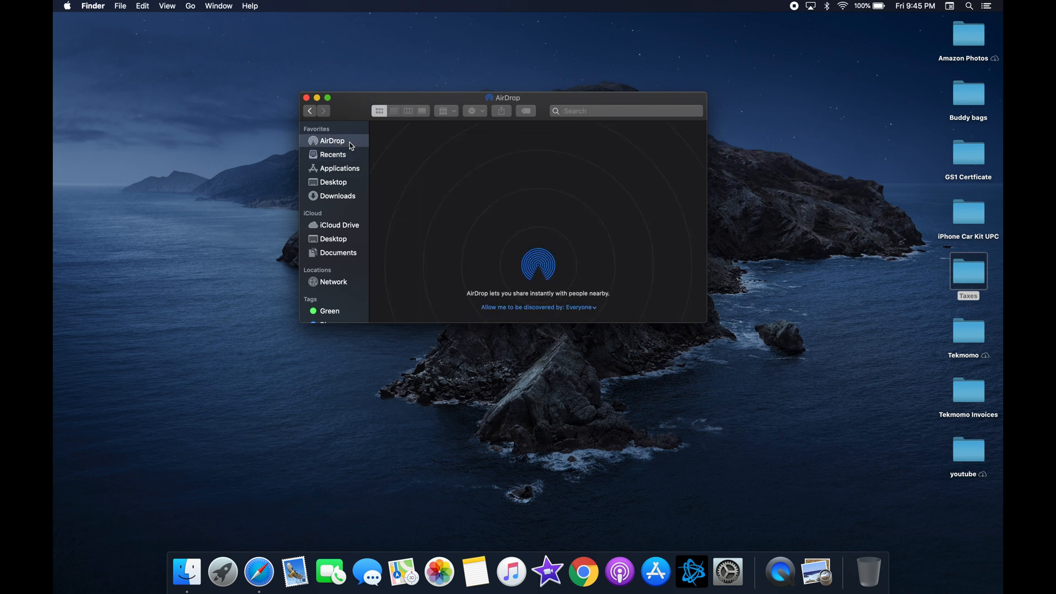
mouse_move(569, 310)
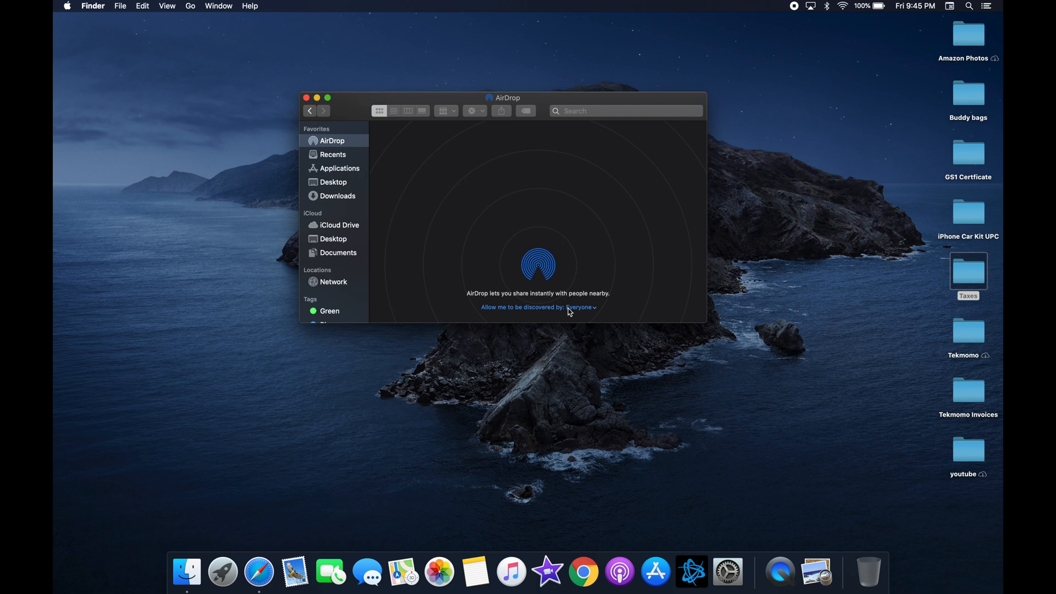
click(581, 306)
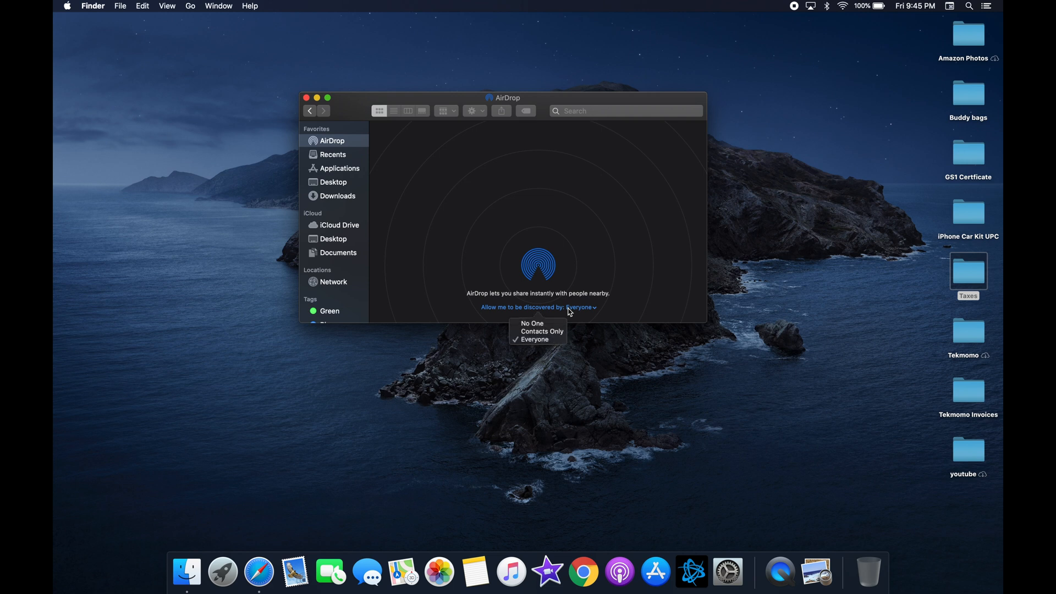
mouse_move(547, 332)
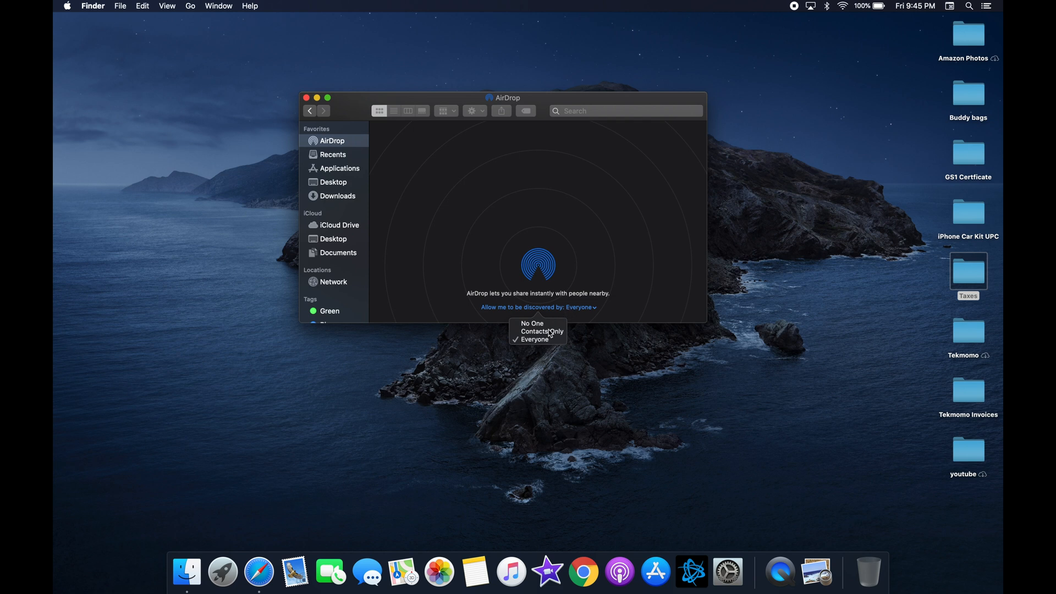
mouse_move(562, 294)
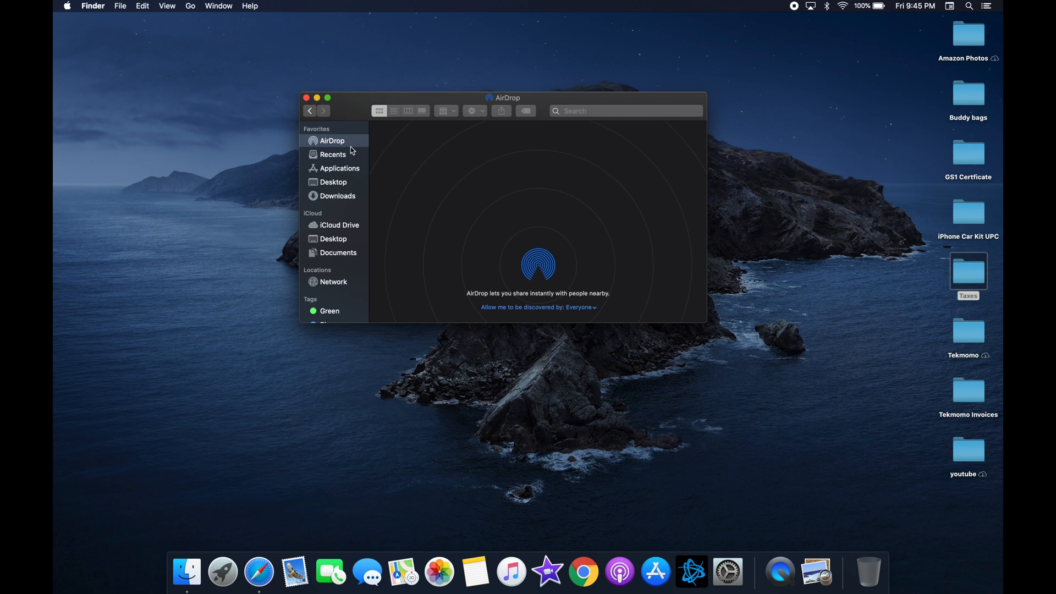
Close the AirDrop window and reopen Finder on Recents.
click(307, 98)
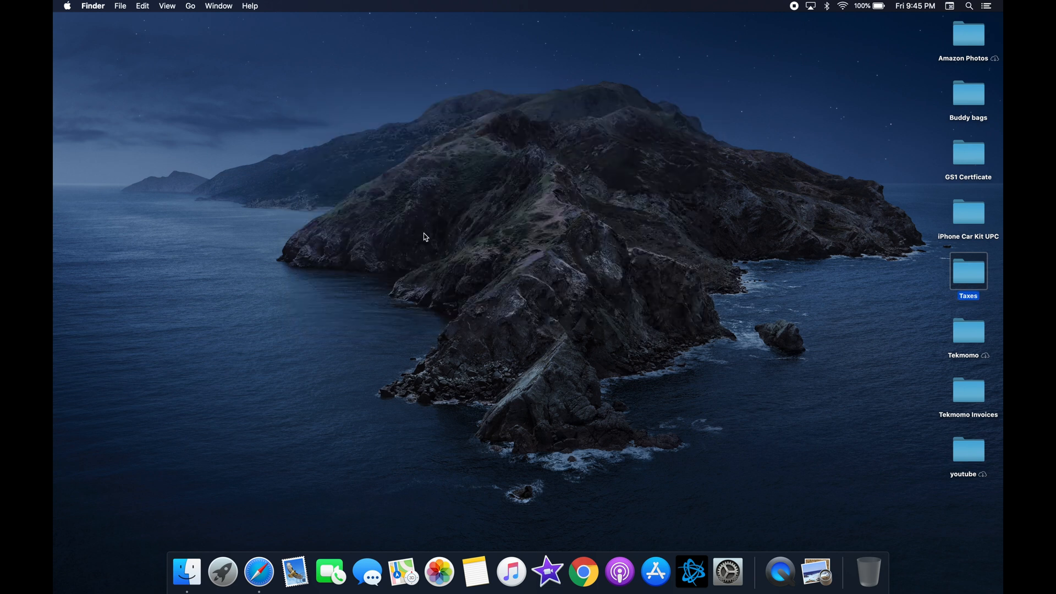
mouse_move(187, 572)
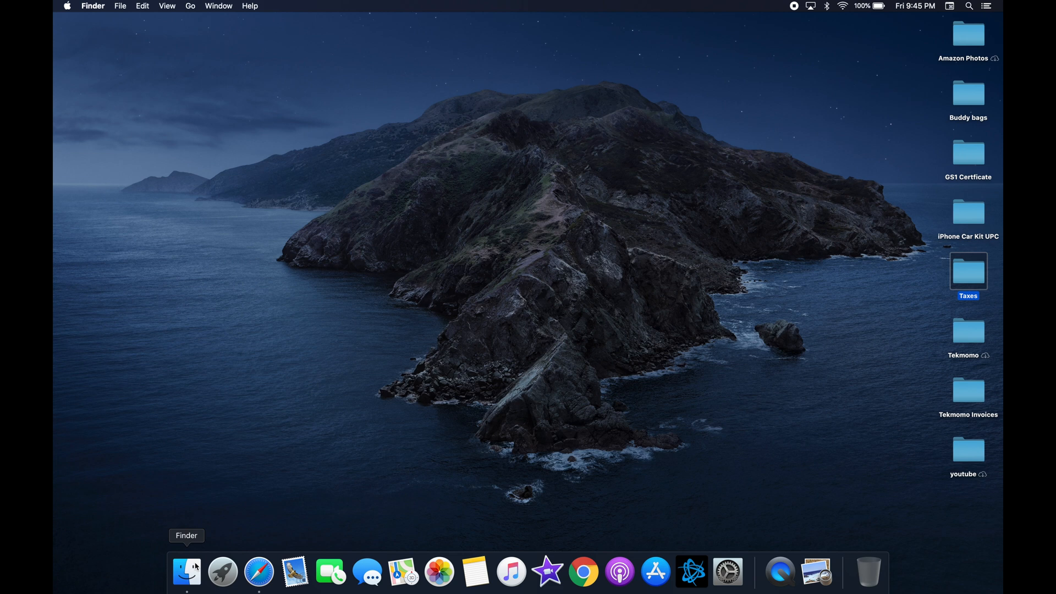
click(187, 570)
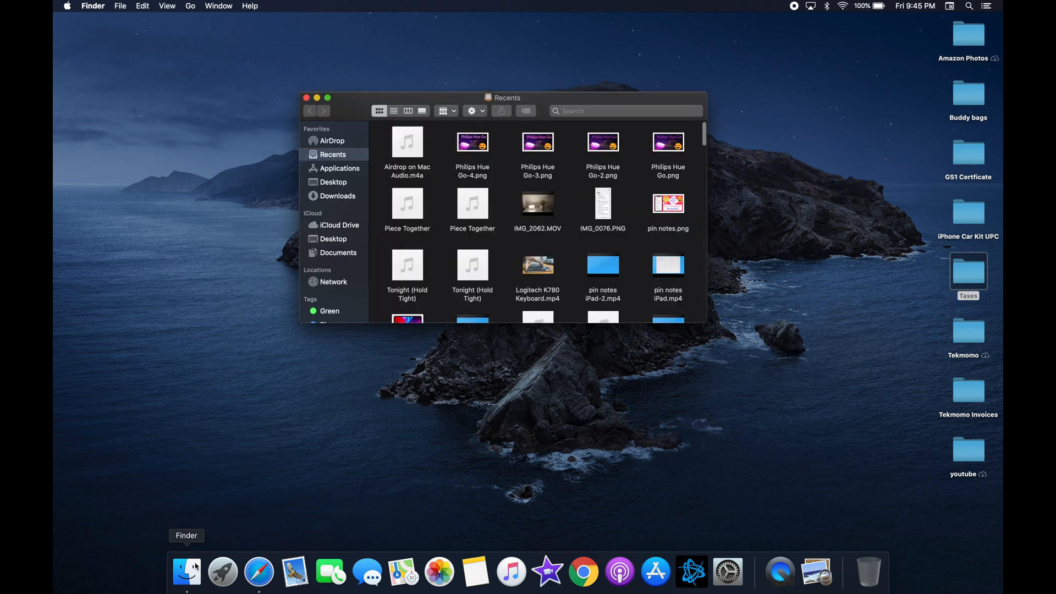
mouse_move(542, 140)
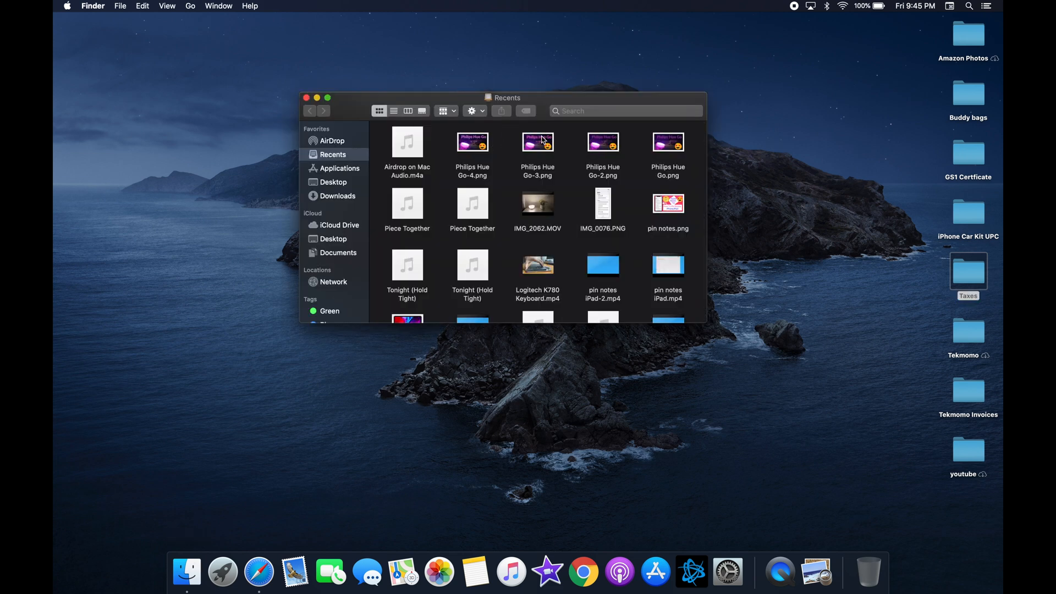
Share Philips Hue Go-3.png via AirDrop from the Share menu, bringing up its sharing sheet.
click(536, 142)
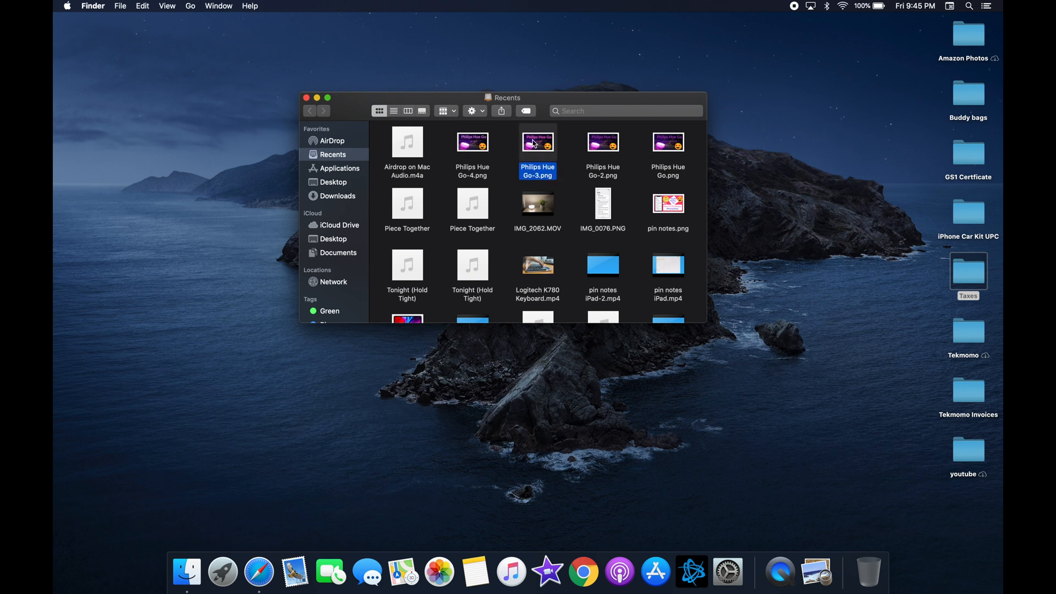
mouse_move(505, 107)
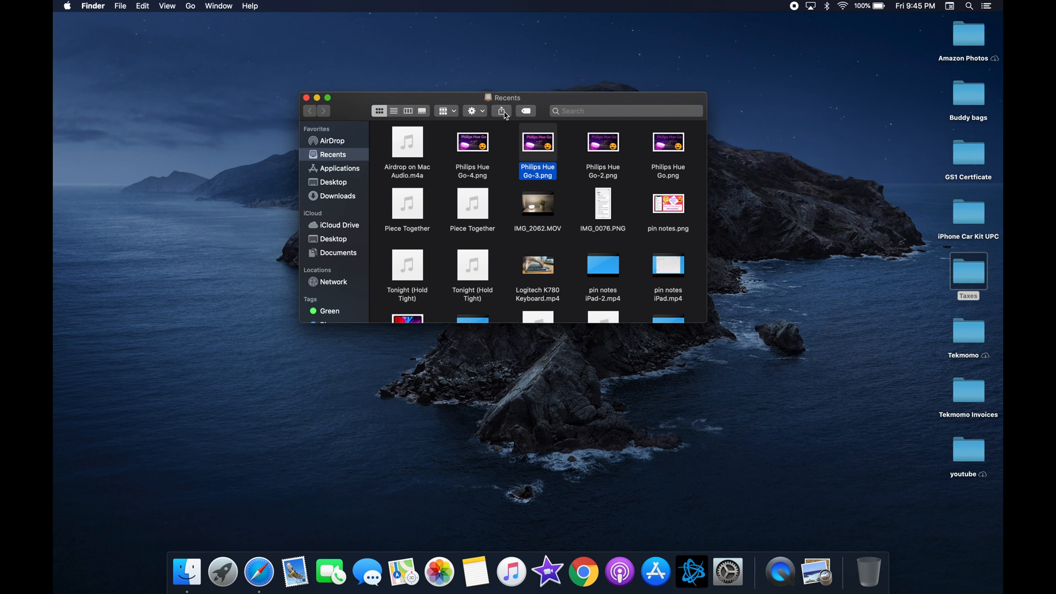
click(501, 110)
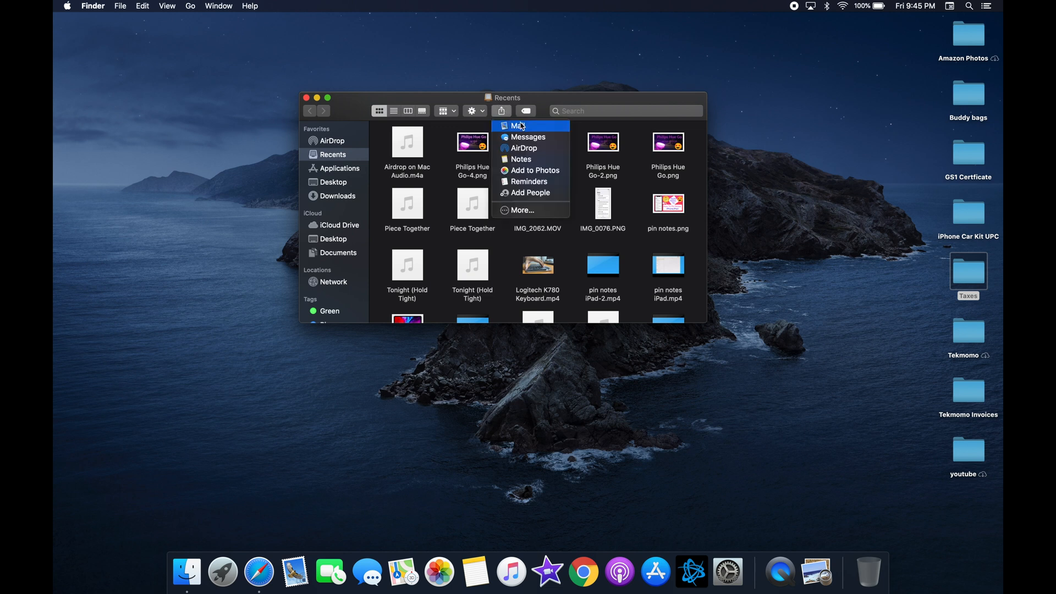
mouse_move(544, 149)
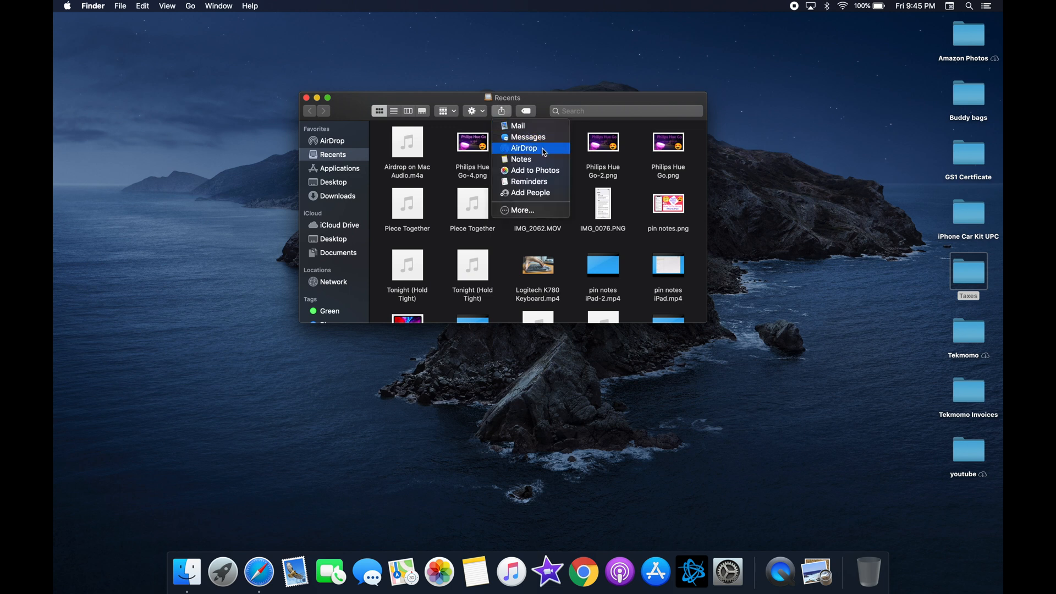
click(523, 149)
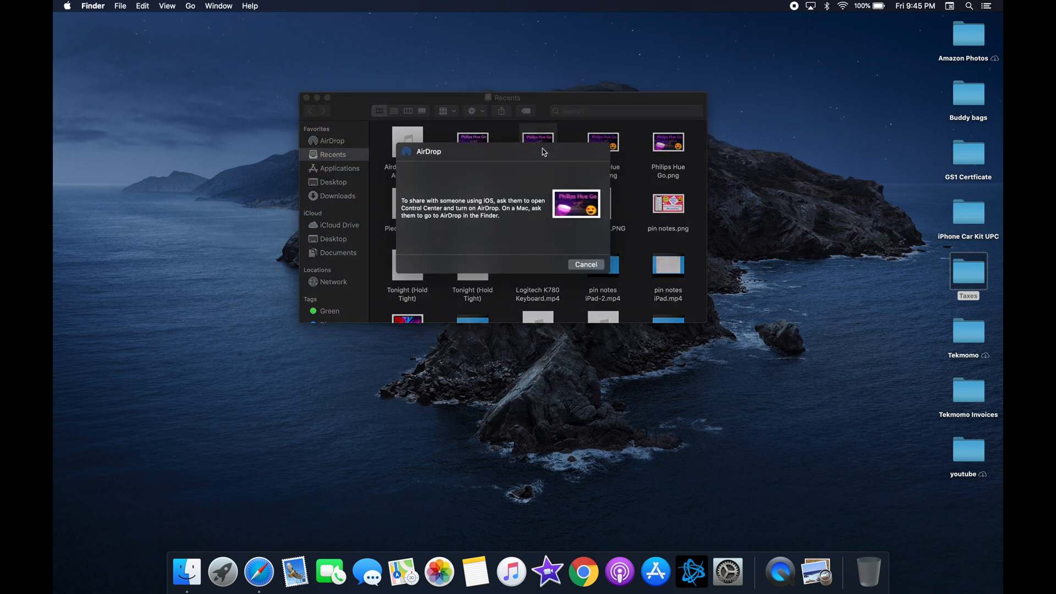